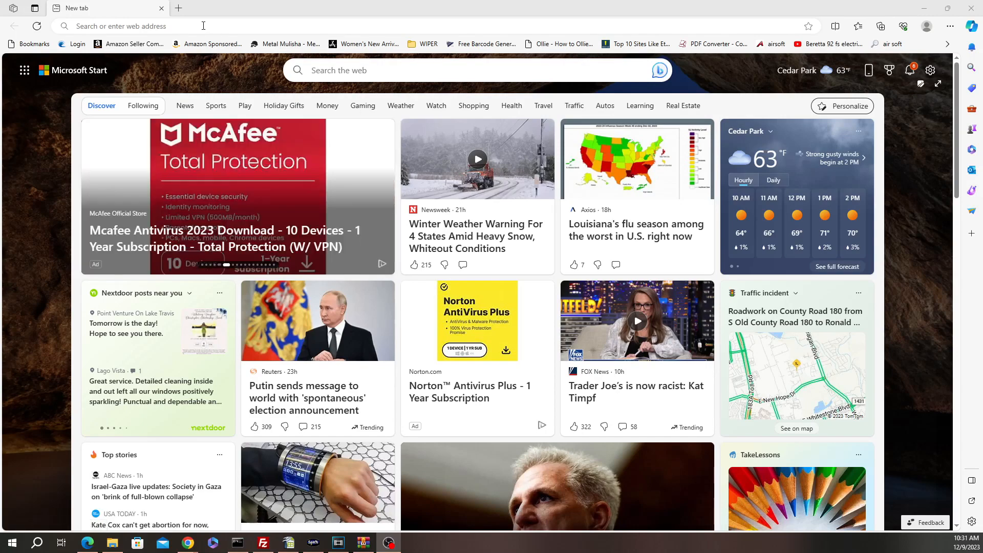
Search Bing for 'SYNCTERM' and open the SyncTERM home page.
click(132, 25)
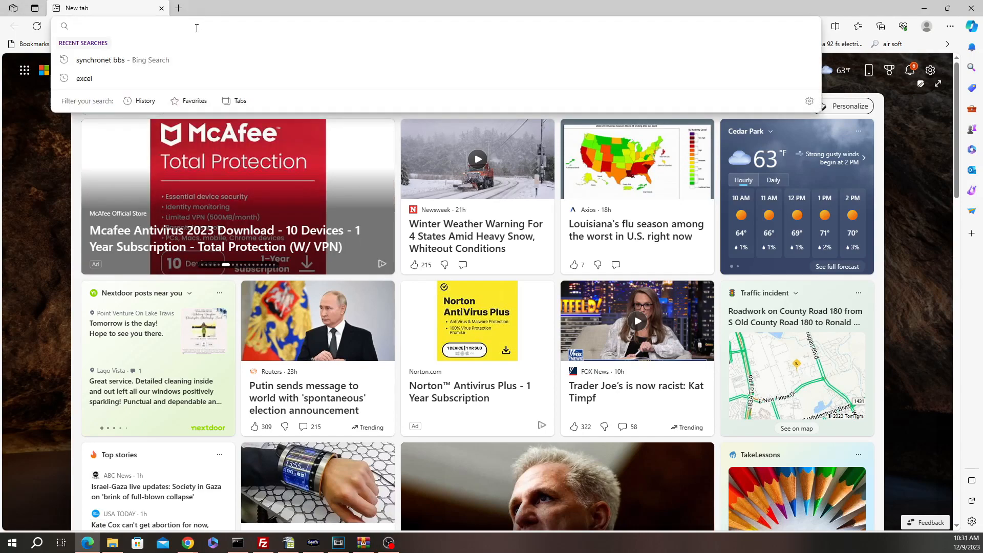
text(SYNCTERM)
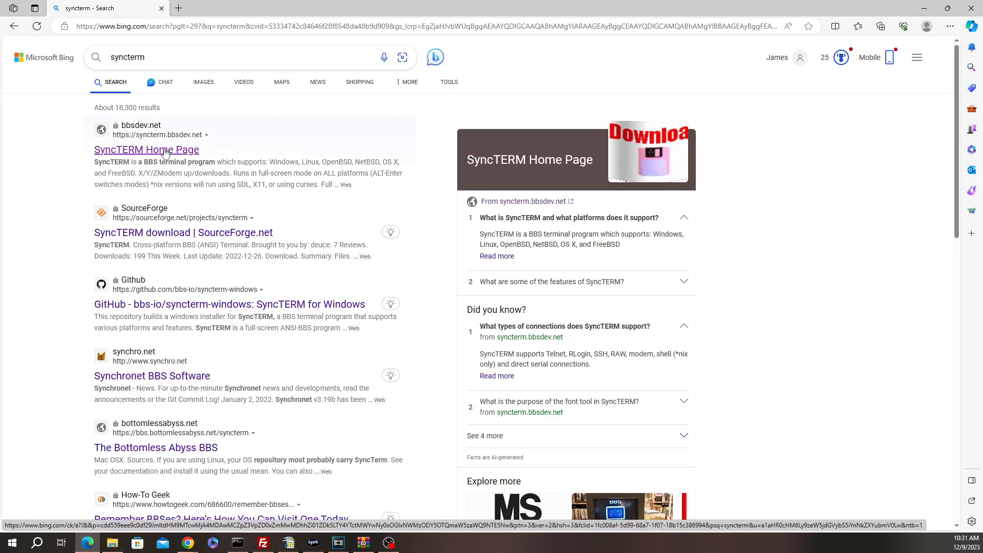
click(146, 149)
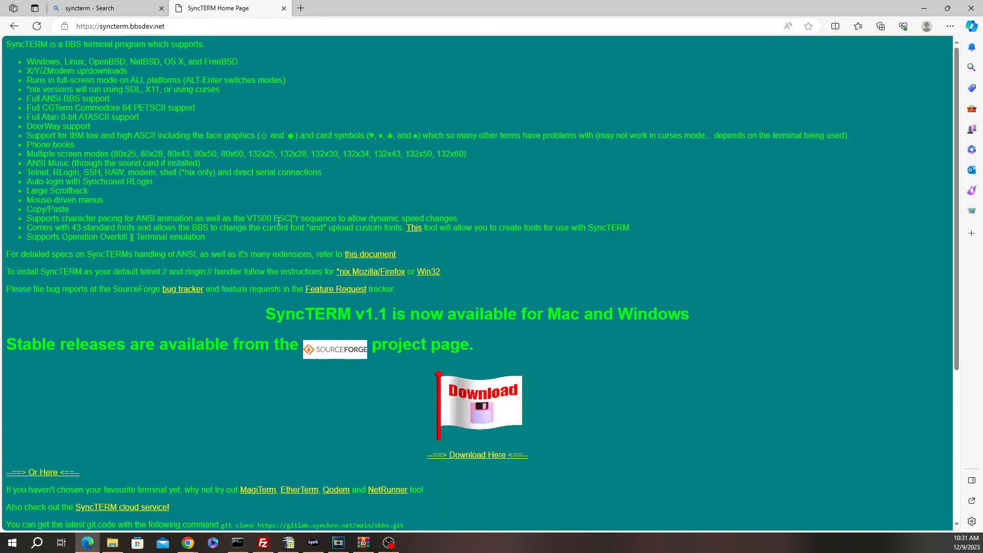
Start the SyncTERM 1.1 Windows installer download from SourceForge via 'Download Here'.
scroll(down, 3)
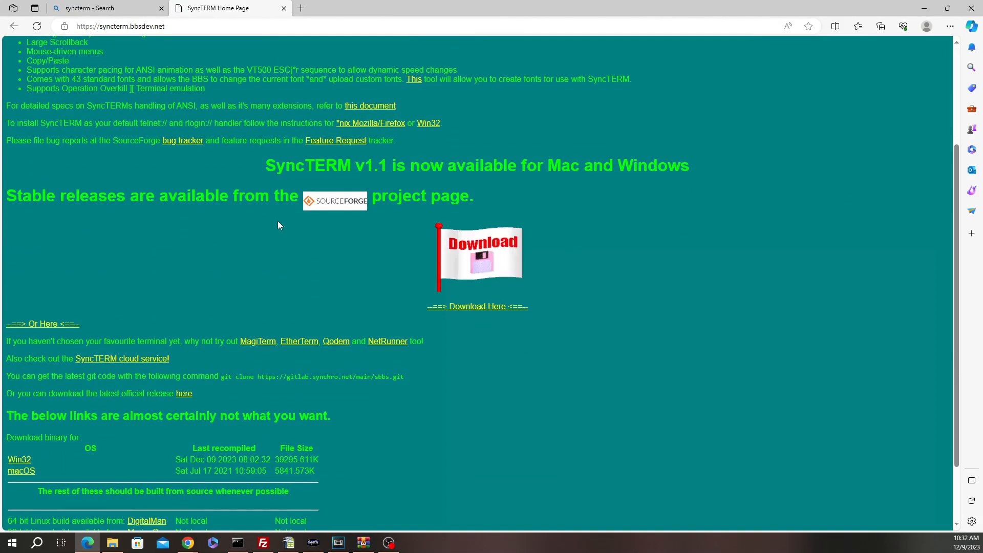
scroll(down, 3)
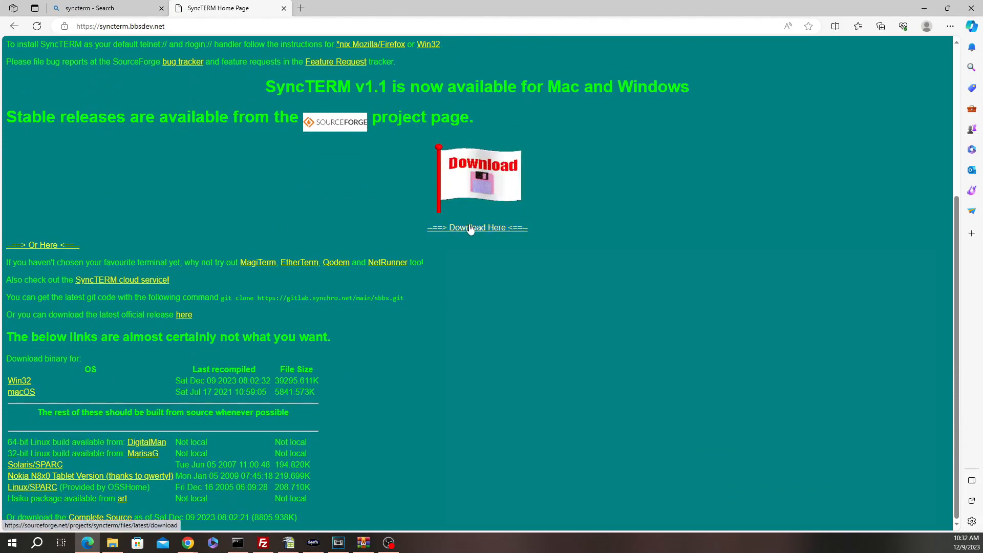
click(477, 227)
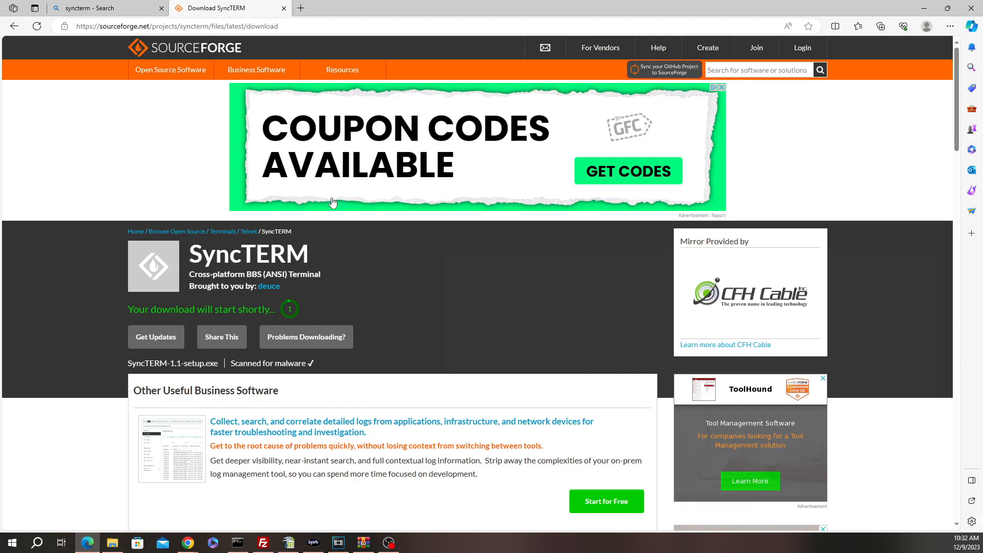
Run SyncTERM-1.1-setup.exe into the default folder, closing SyncTERM and overwriting syncterm.ini.
click(880, 25)
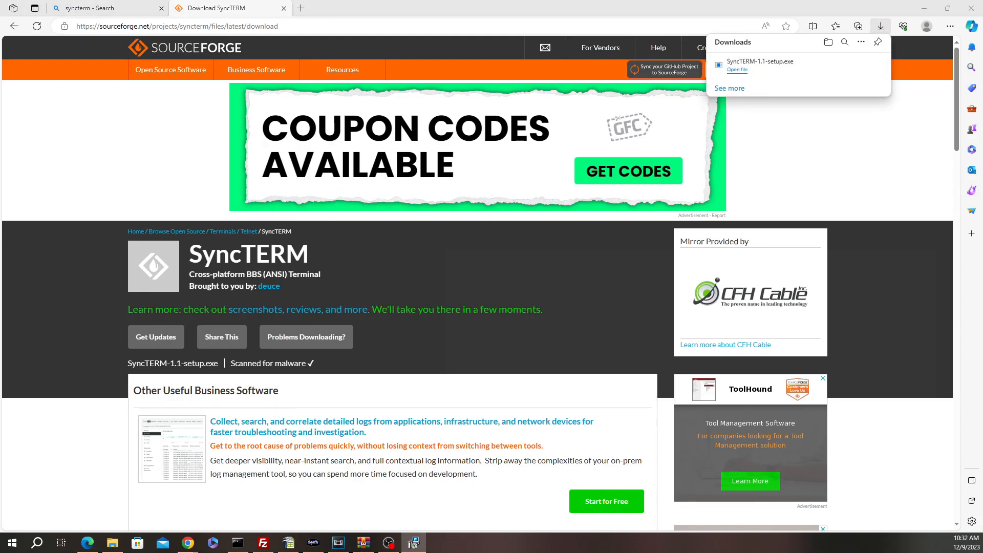
click(736, 70)
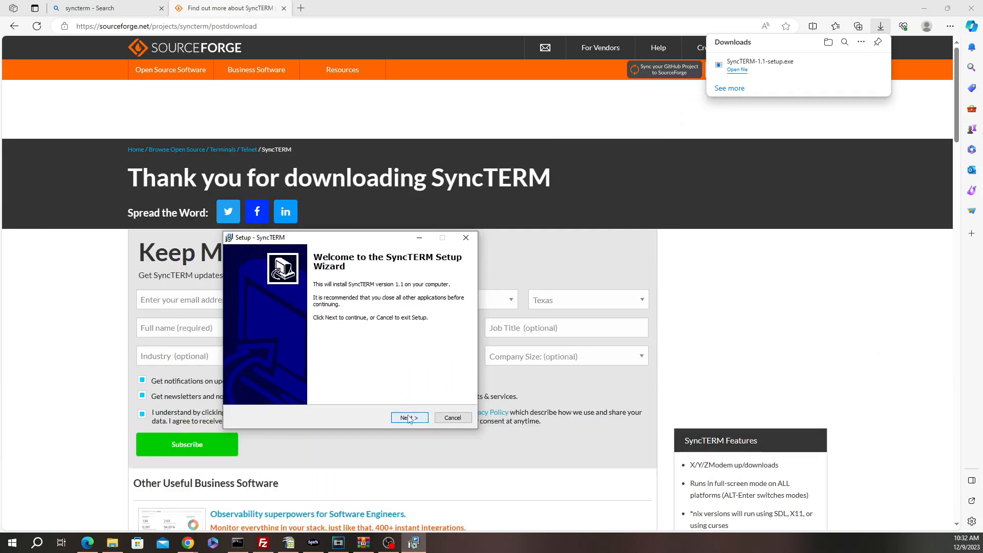
click(407, 417)
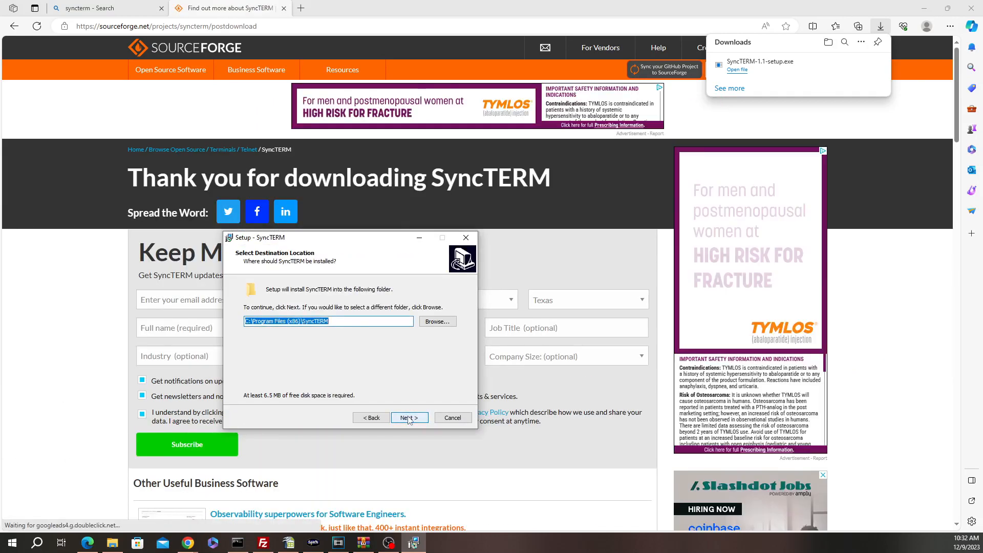
click(405, 418)
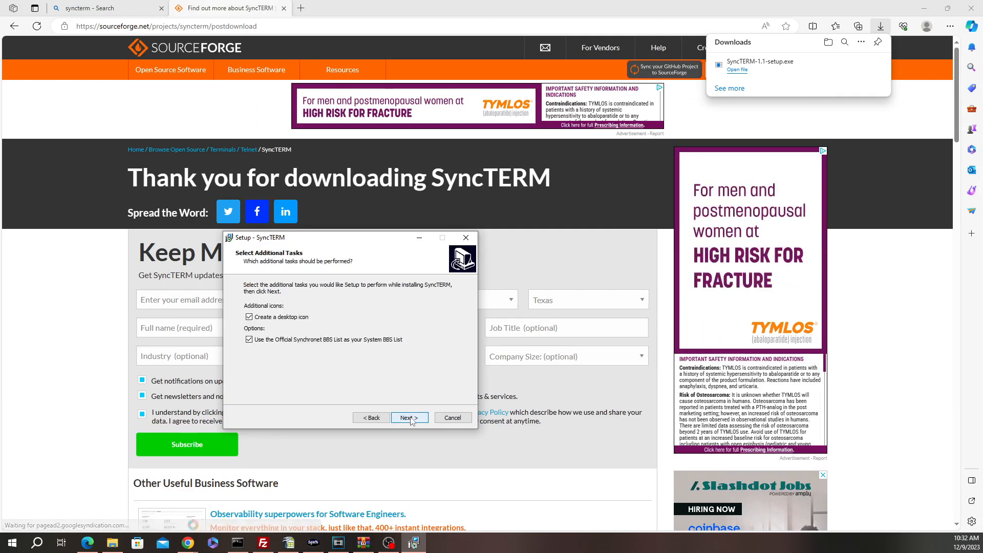
click(408, 418)
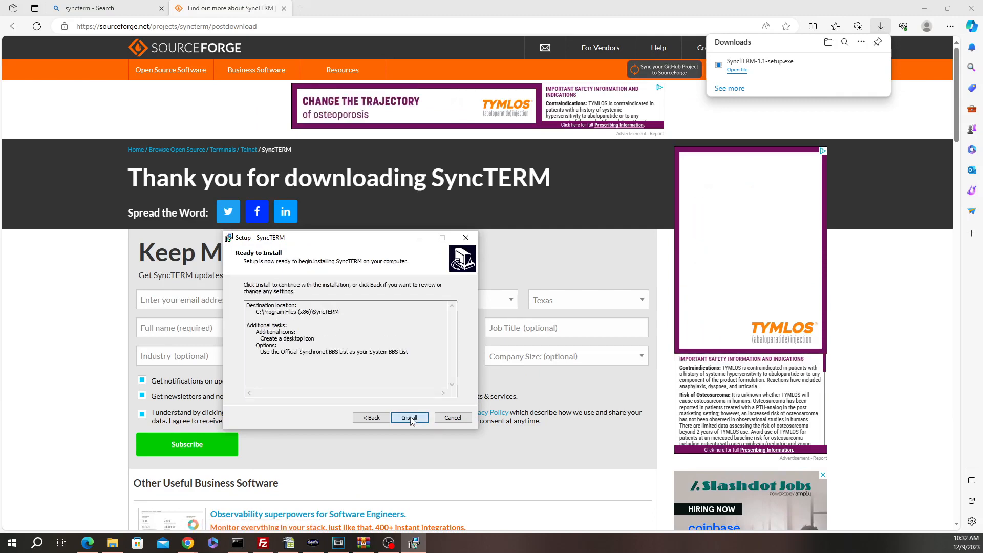
click(409, 418)
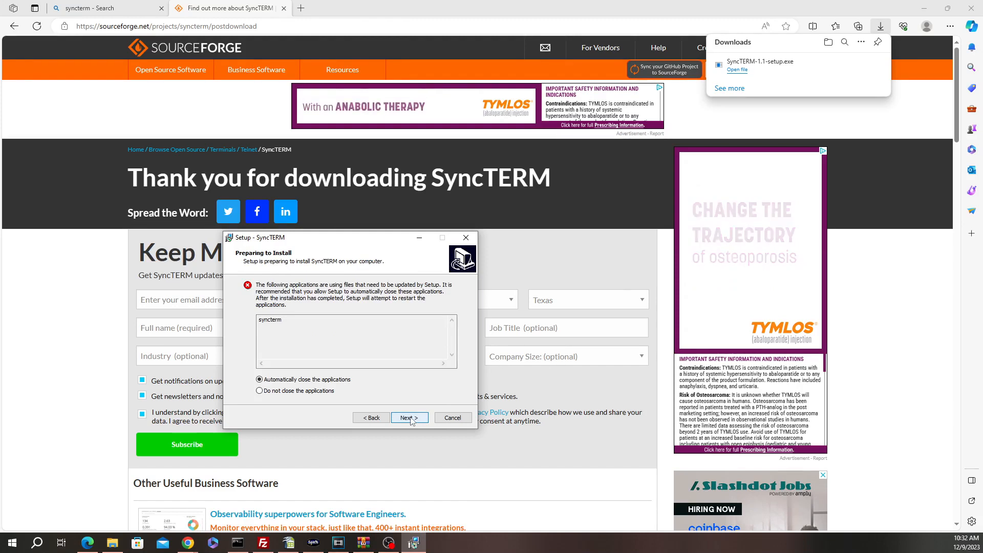
click(409, 418)
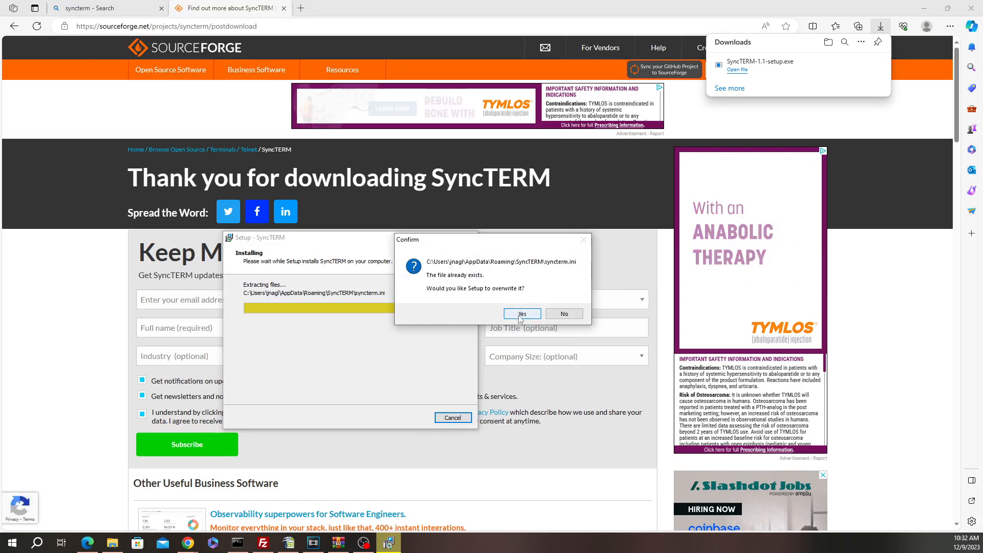
click(521, 313)
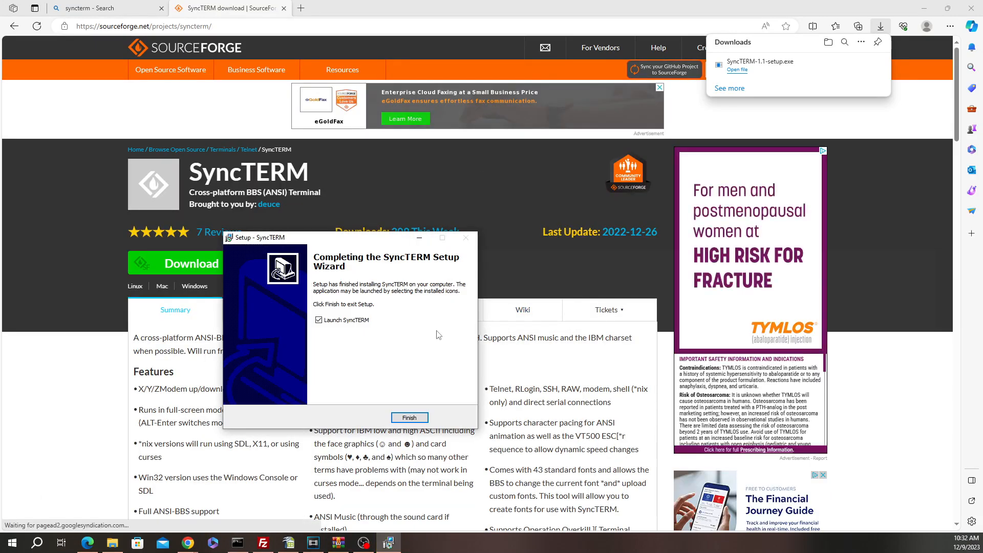
Finish the installer with Launch SyncTERM checked.
click(408, 418)
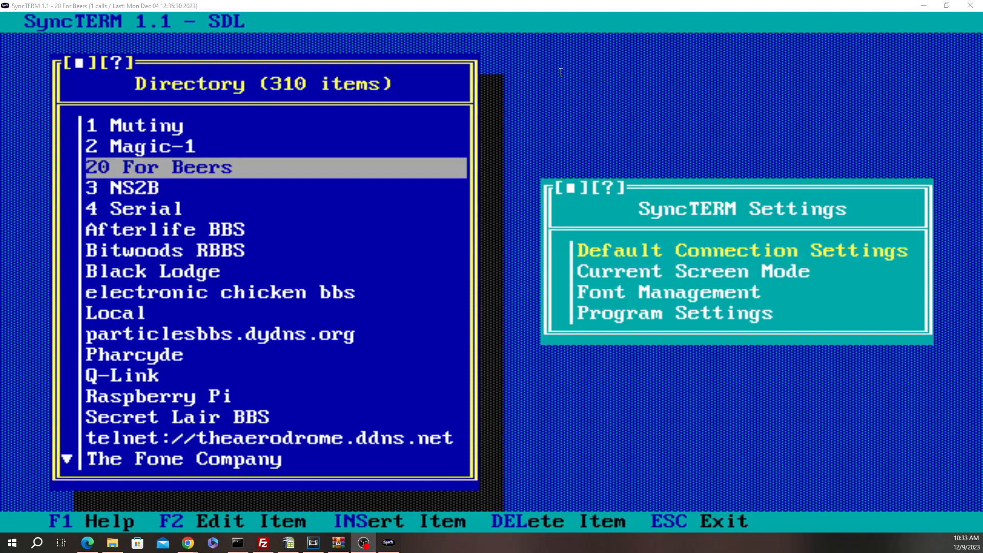
mouse_move(543, 94)
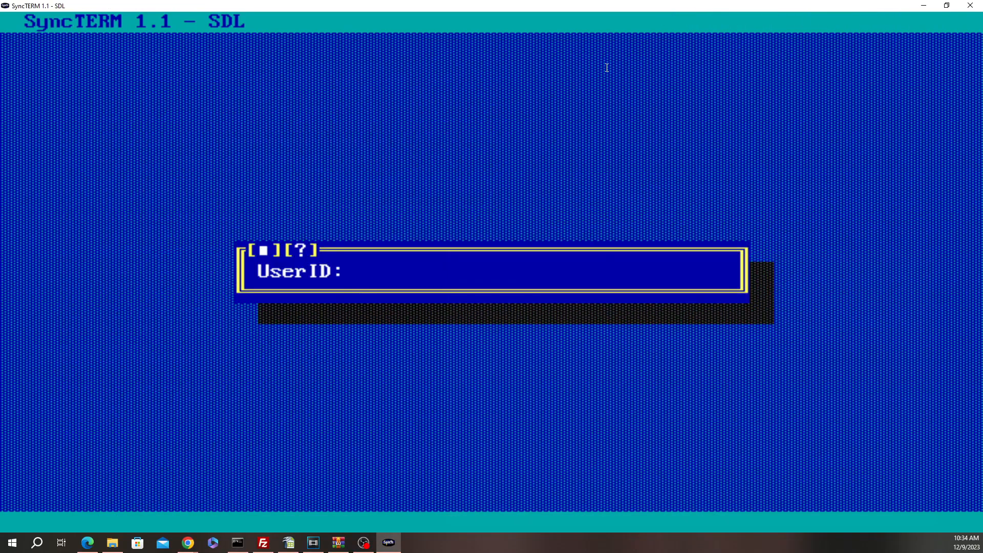
Enter the account password at the 20 For Beers SSH login prompt.
text(password)
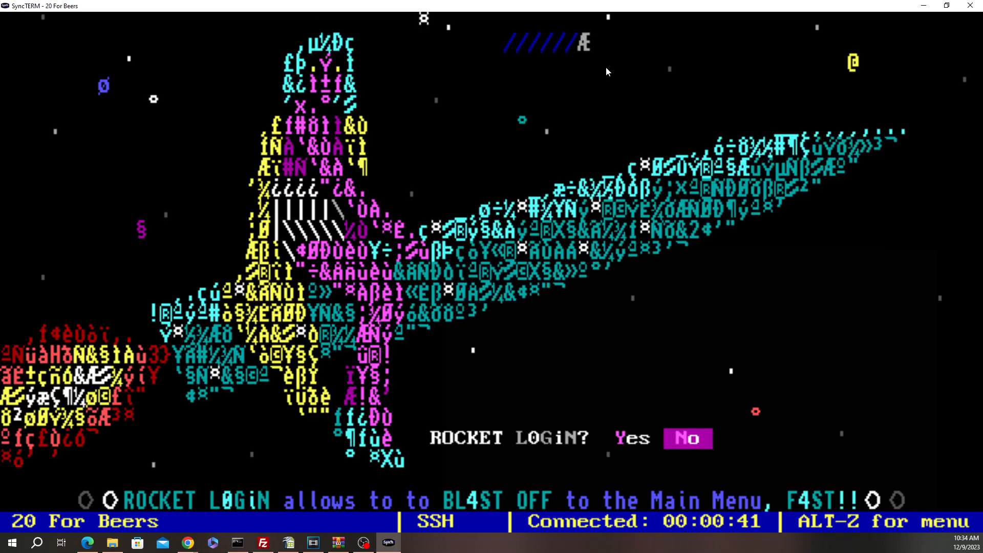
Decline Rocket Login and skip reading the waiting mail.
click(631, 437)
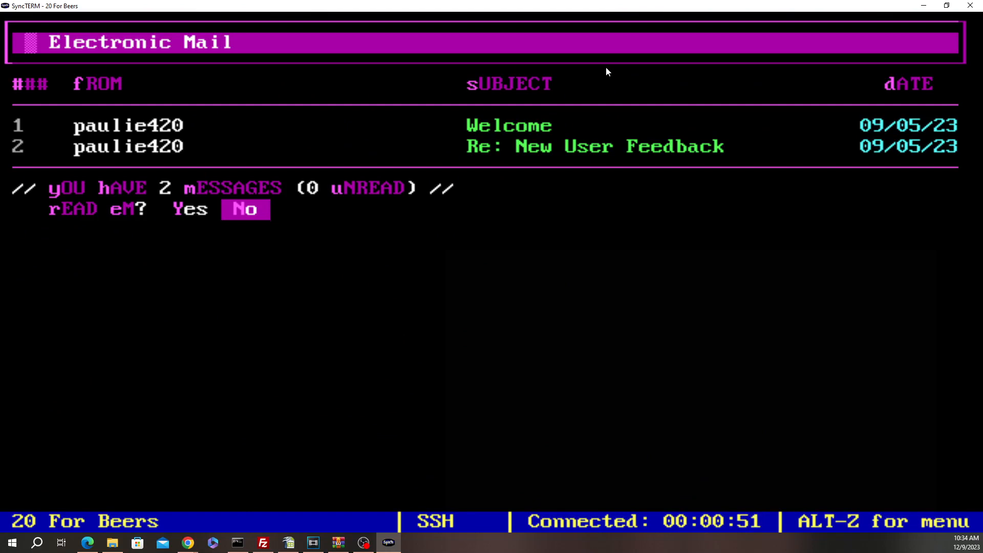
key(Enter)
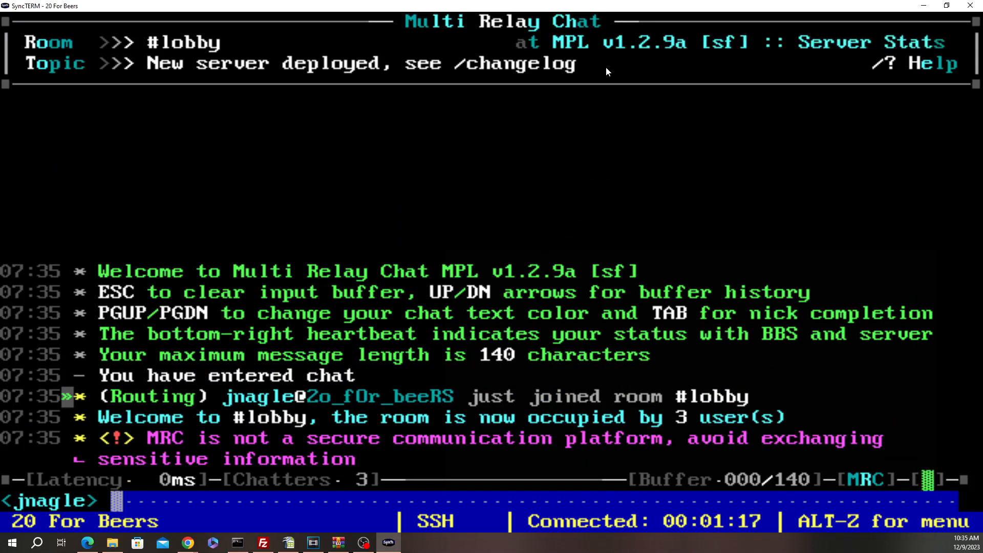
Quit Multi Relay Chat with /q and back out of the Game Rooms doors menu.
text(q)
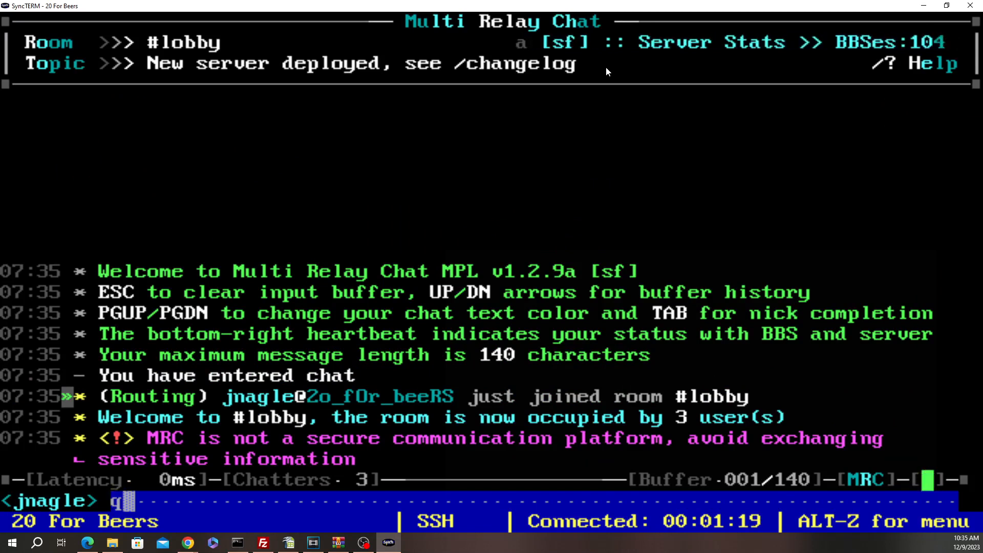
text(/)
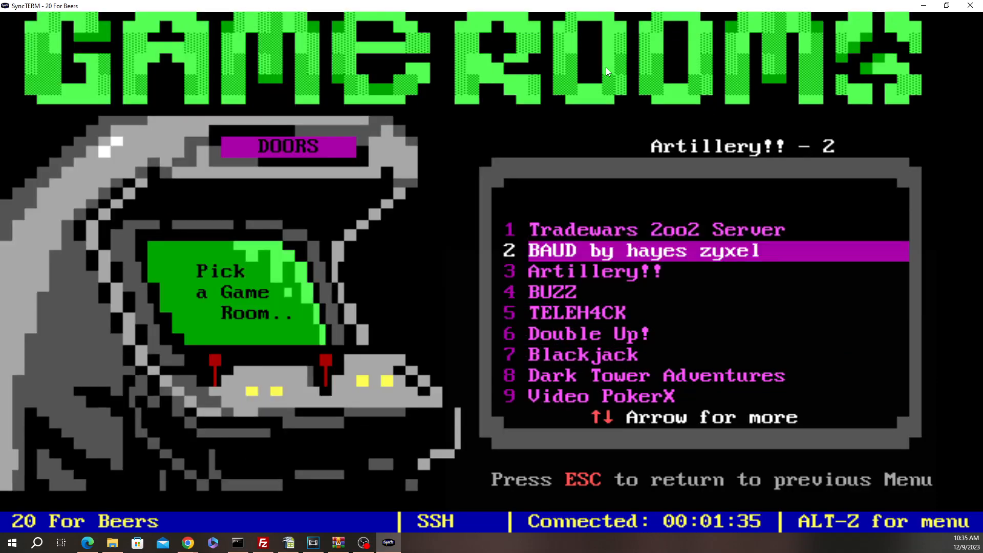
key(down)
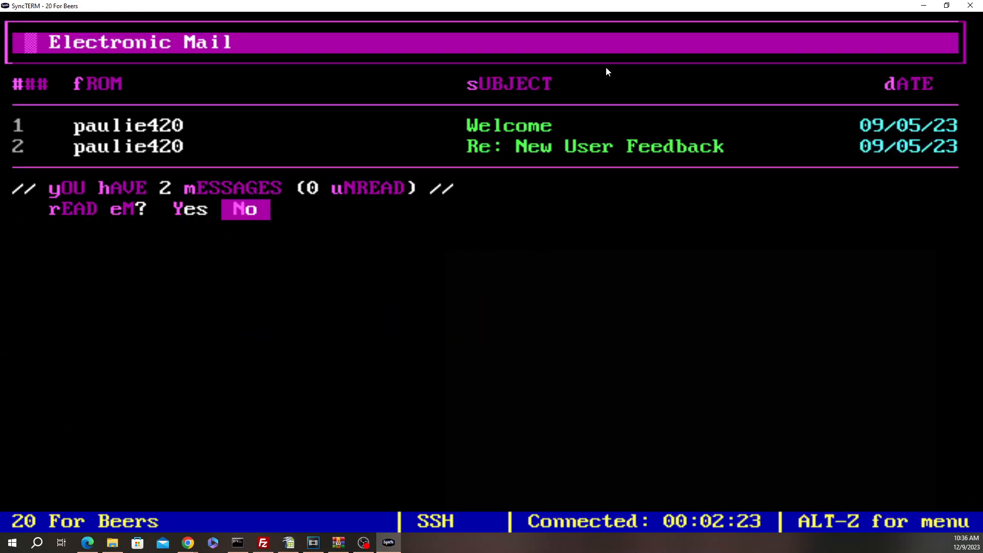
Answer No at the 'Read em?' mail prompt.
key(Left)
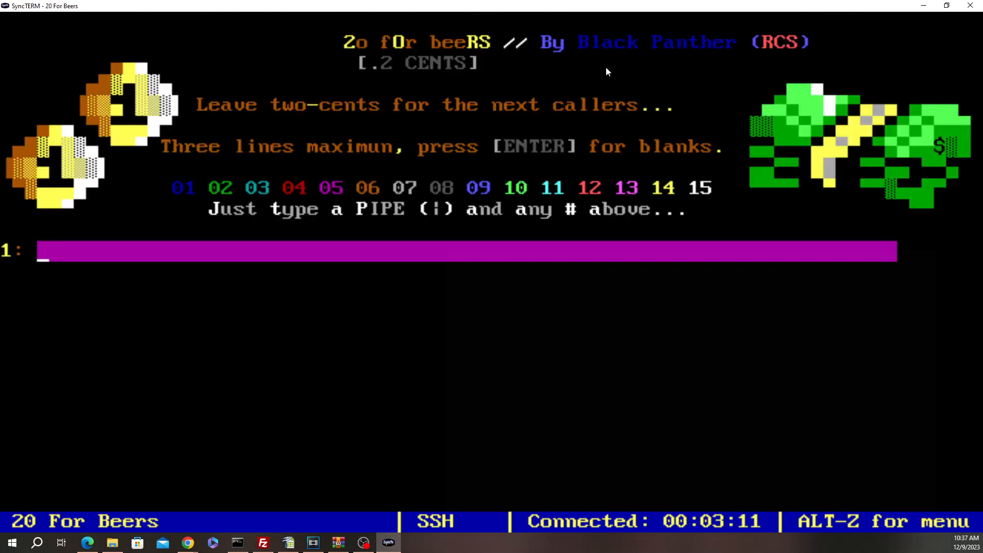
Type 'Vintage Tech Junkie was here!' plus the youtube.com/@v… channel address as the two-cents line.
text(Vint)
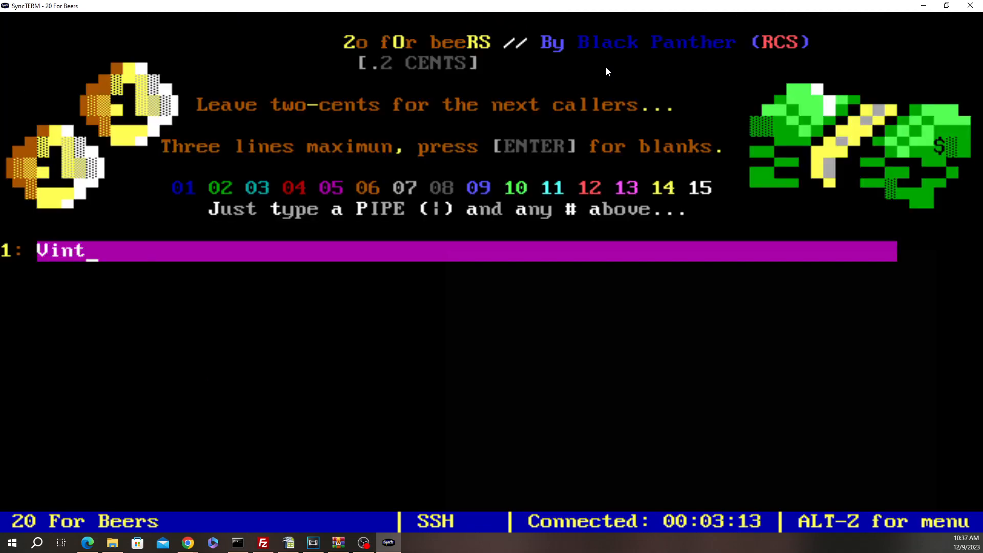
text(age Tecgh)
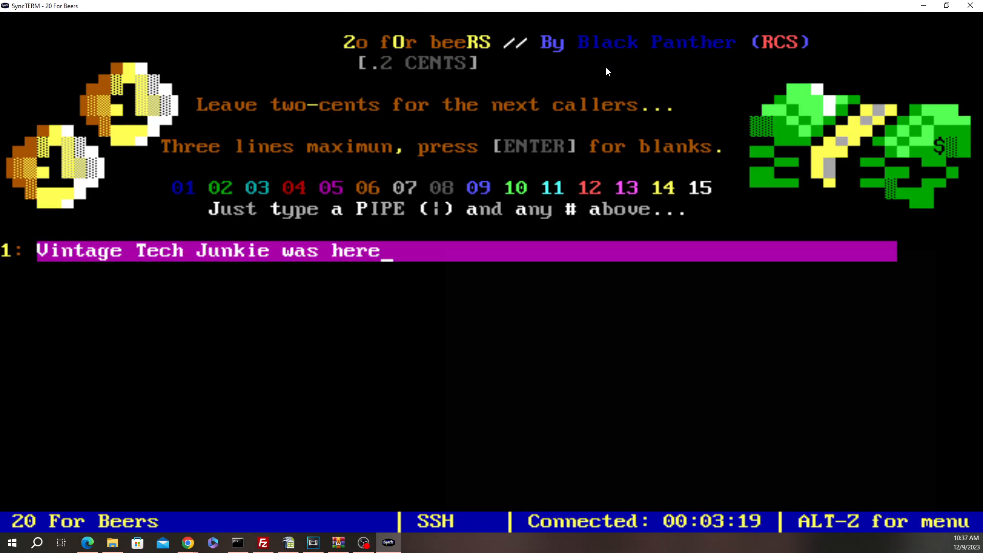
text(! h)
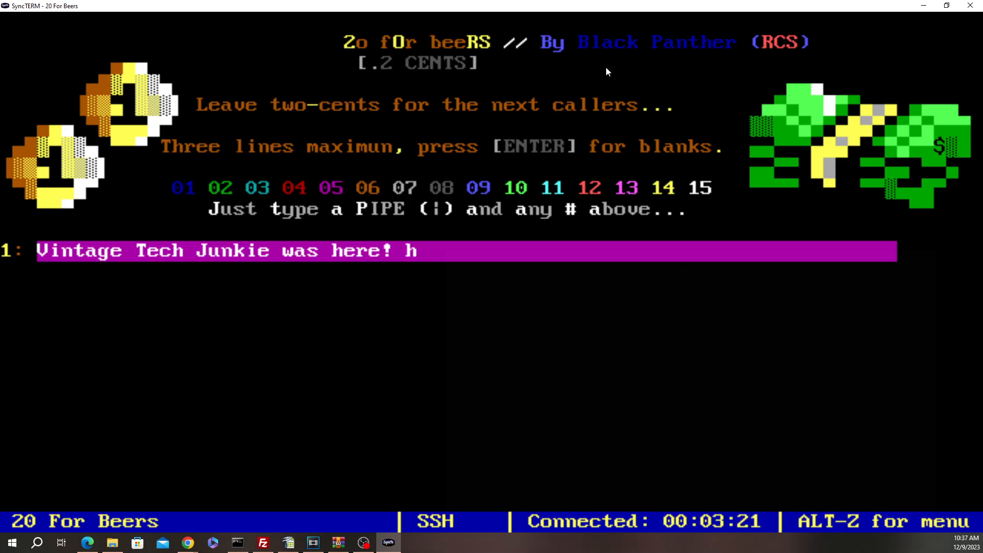
text(youtube)
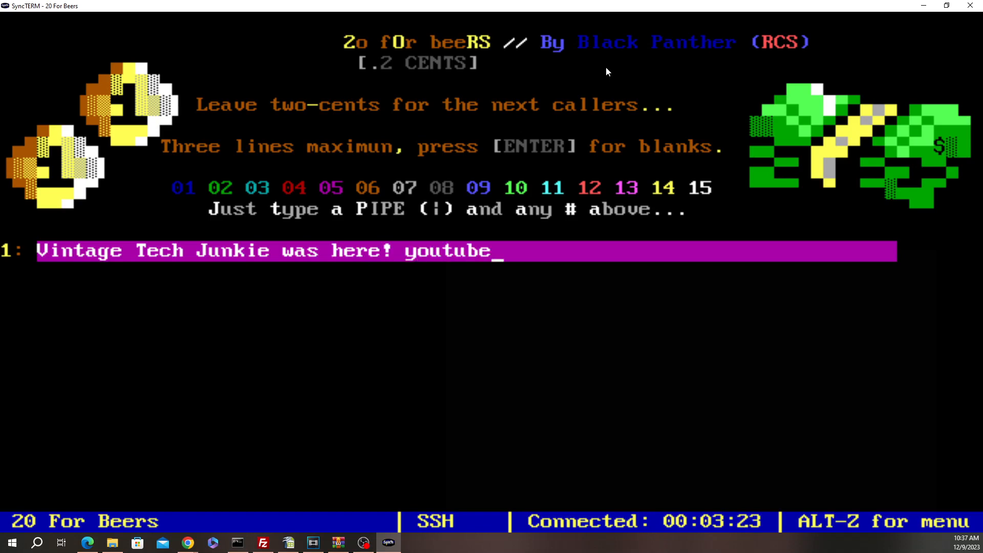
text(.com/@v)
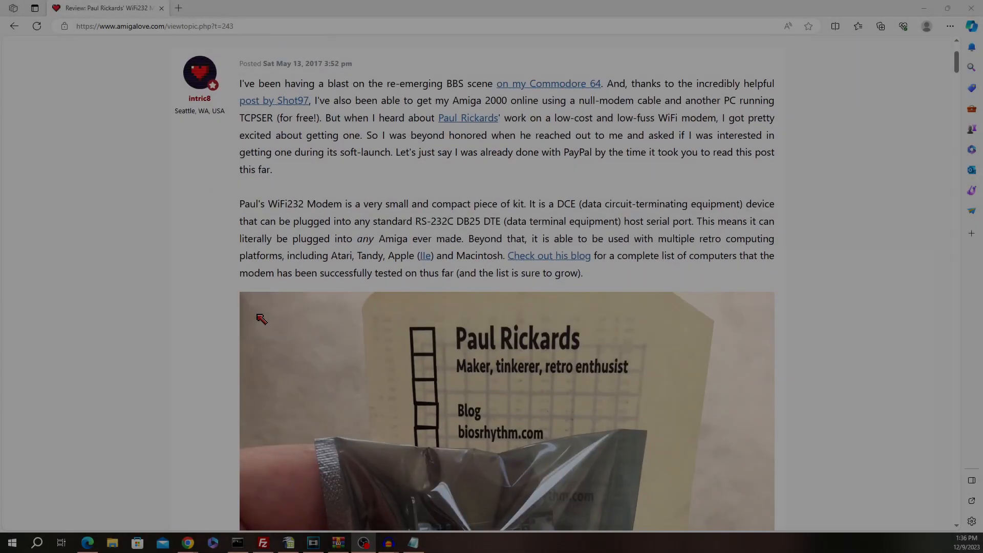
scroll(down, 3)
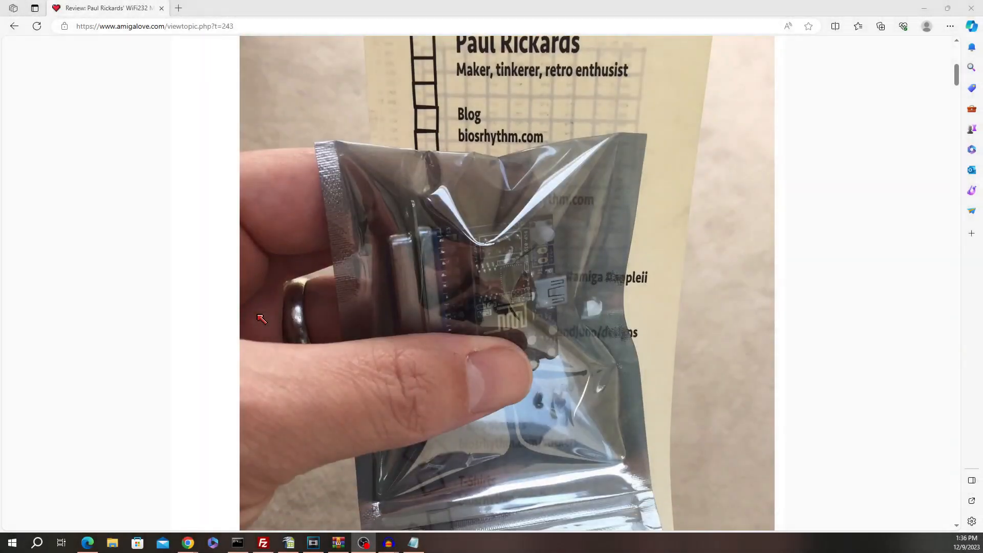
scroll(down, 3)
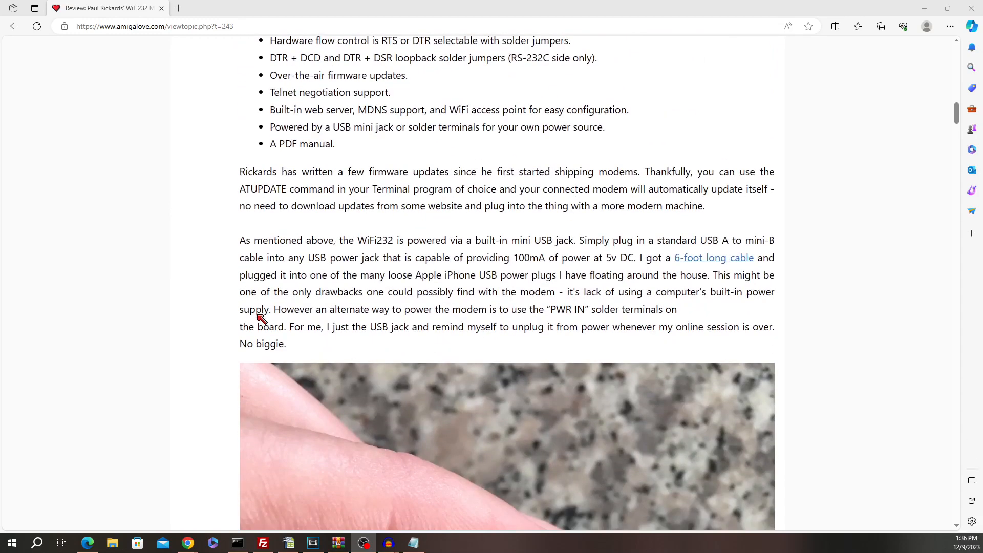
scroll(down, 3)
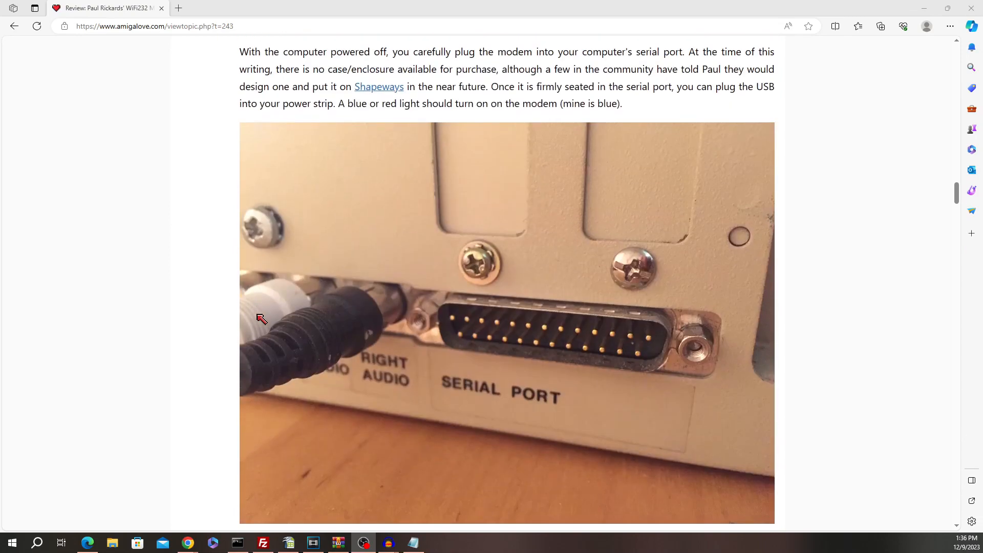
scroll(down, 3)
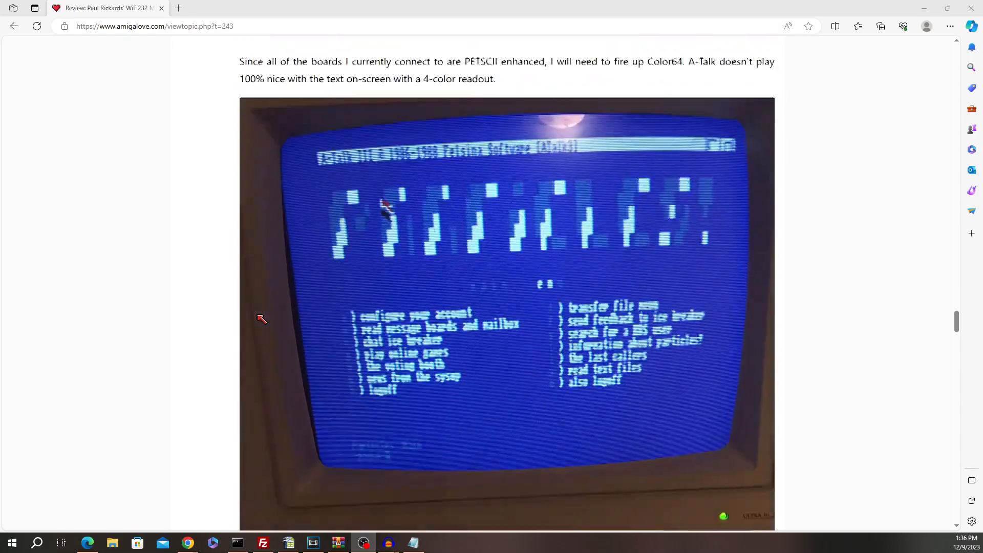
scroll(down, 3)
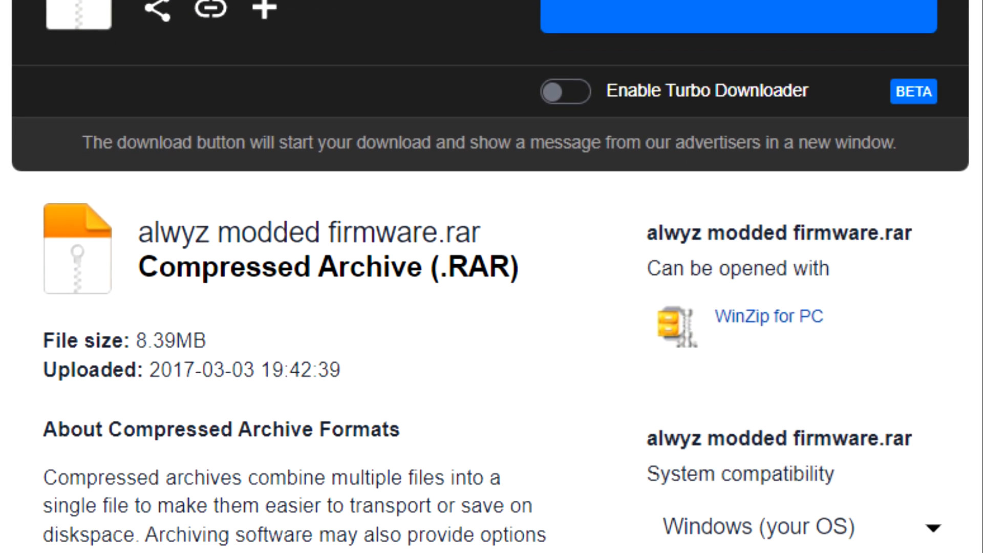
Scroll through the alwyz modded firmware.rar download page details.
scroll(down, 3)
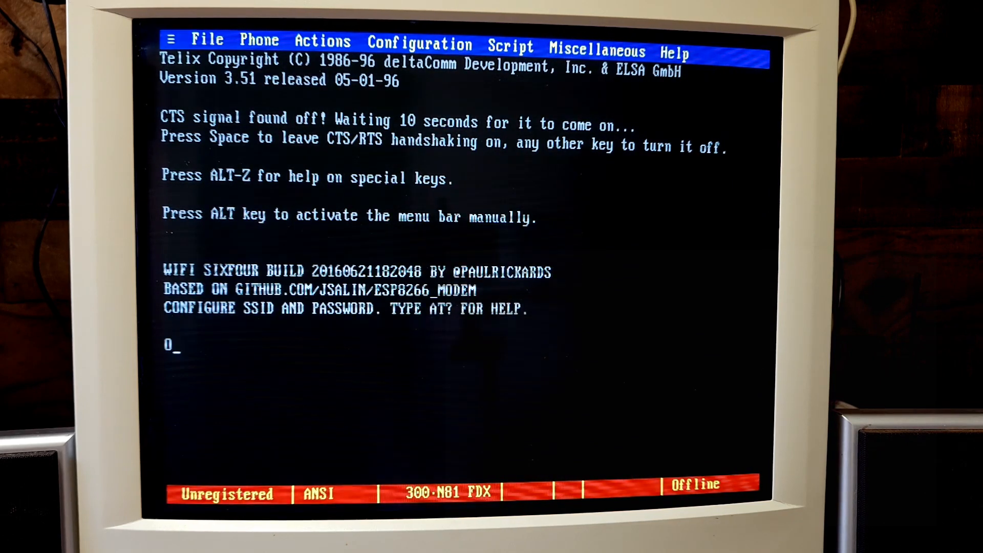
List the modem's AT command summary with AT?, scroll through it, then type AT$.
text(AT?)
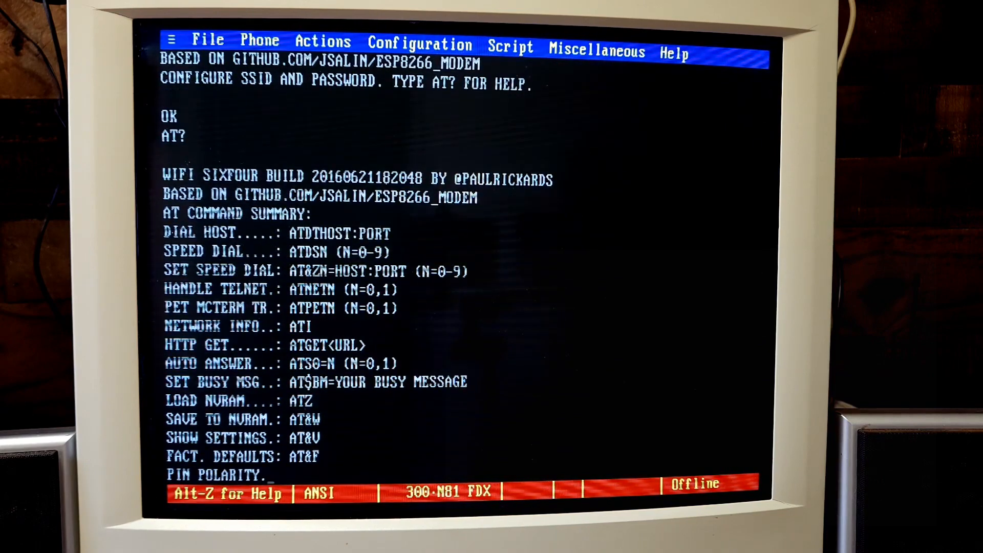
scroll(down, 3)
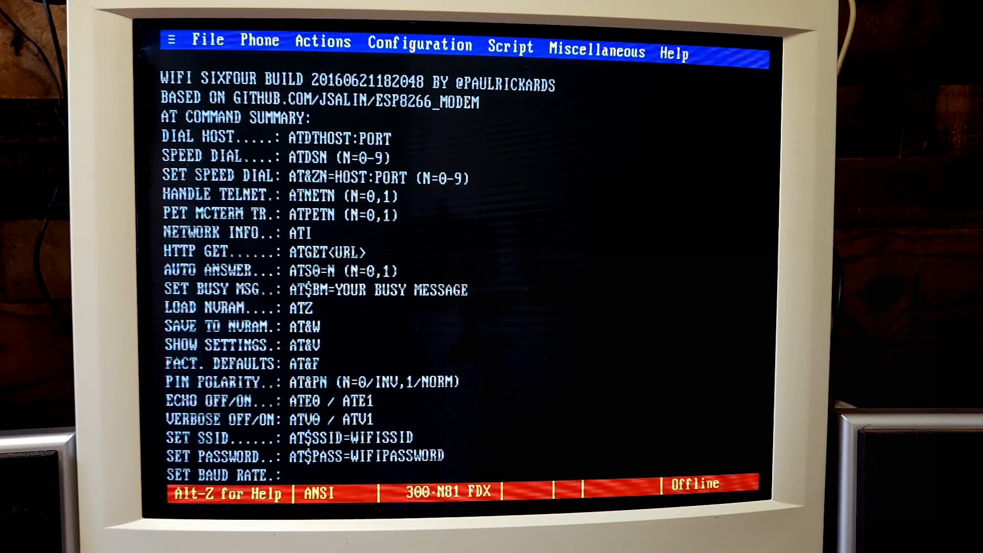
scroll(down, 3)
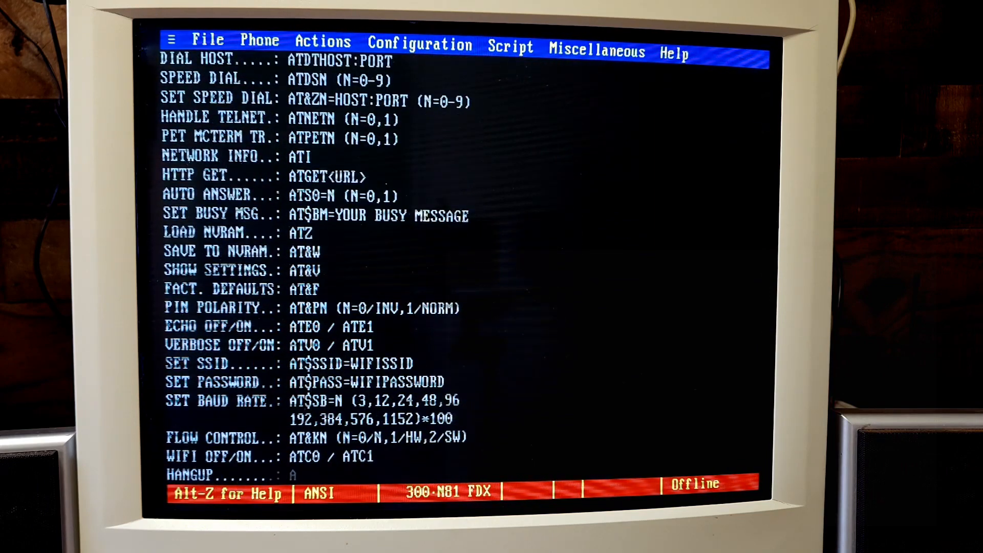
scroll(down, 3)
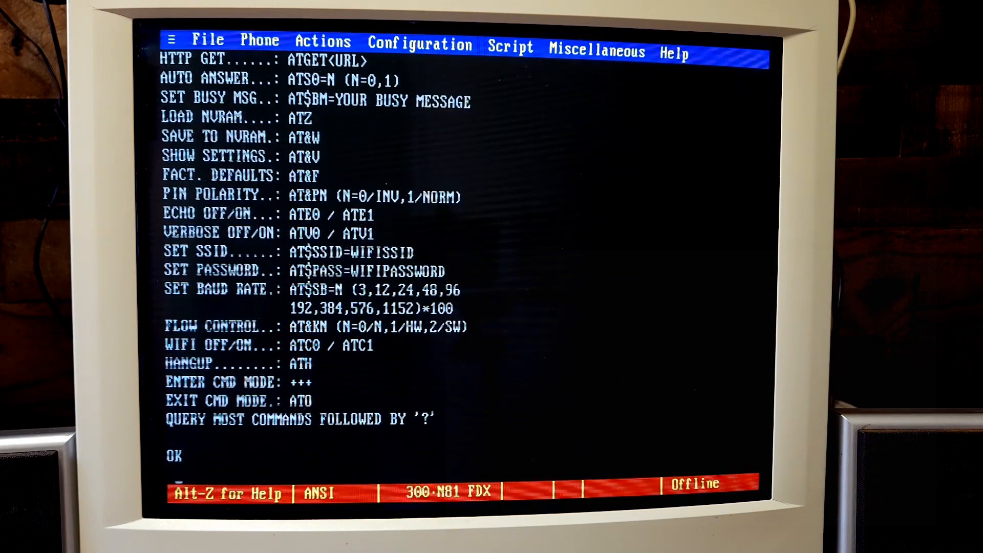
text(AT)
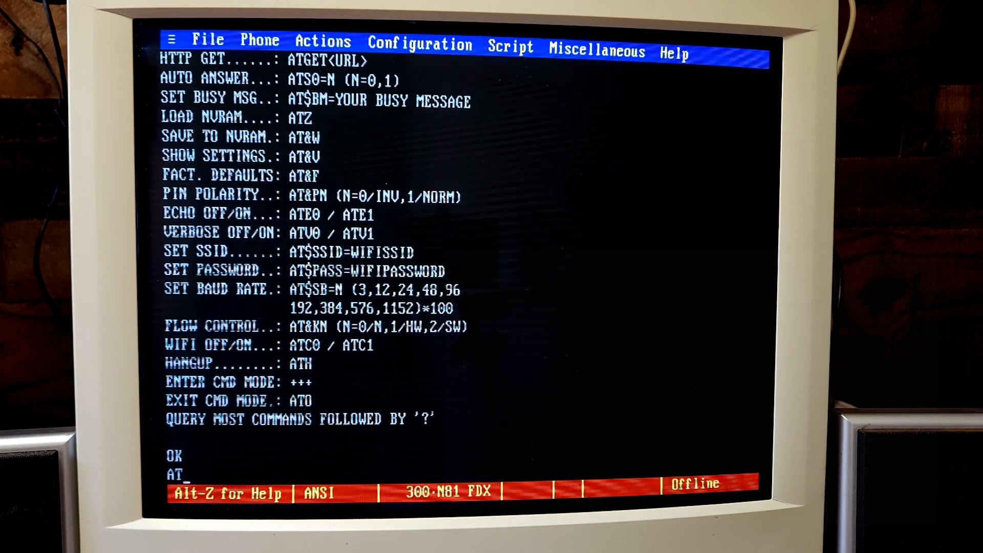
text($)
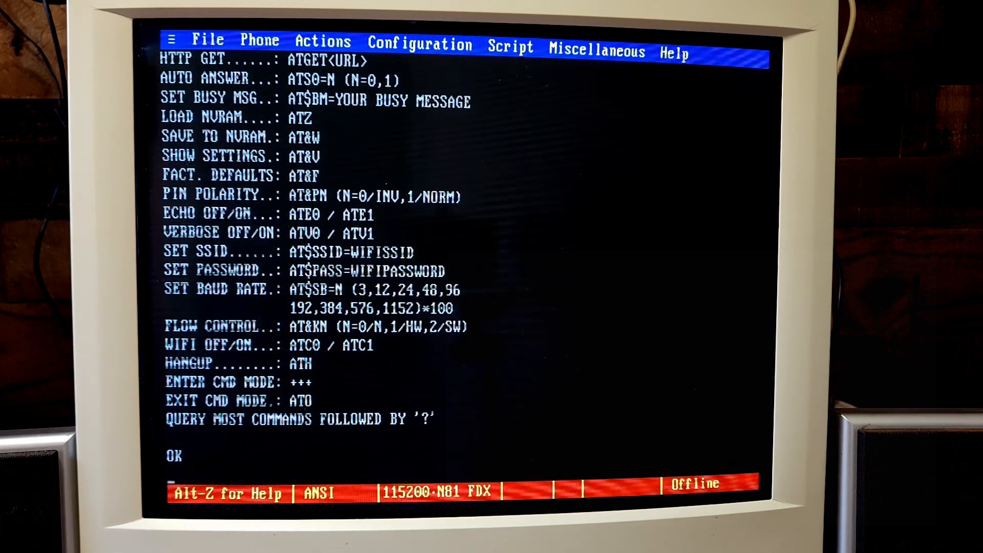
Save the modem settings and set the WiFi SSID to ColecoVision.
text(AT&W)
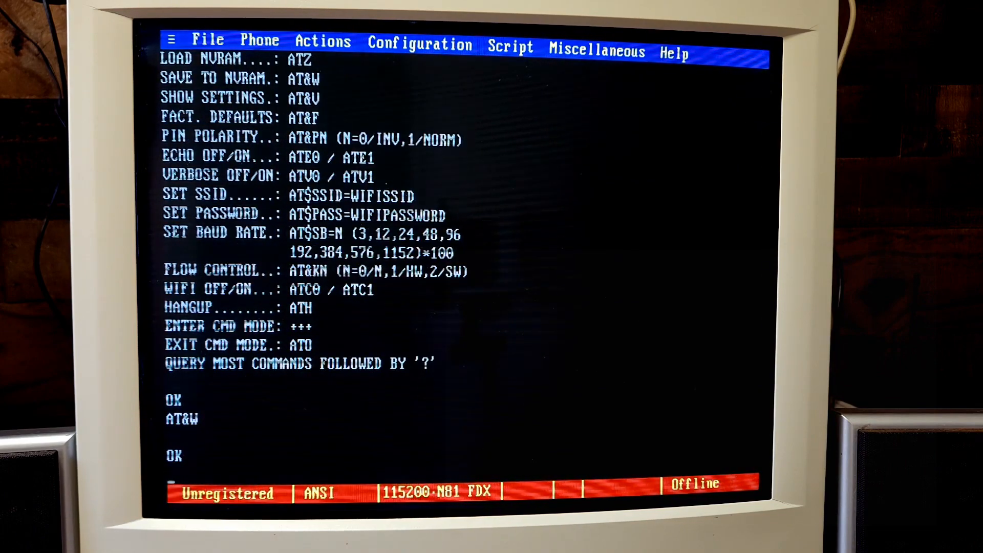
text(AT$SSID=)
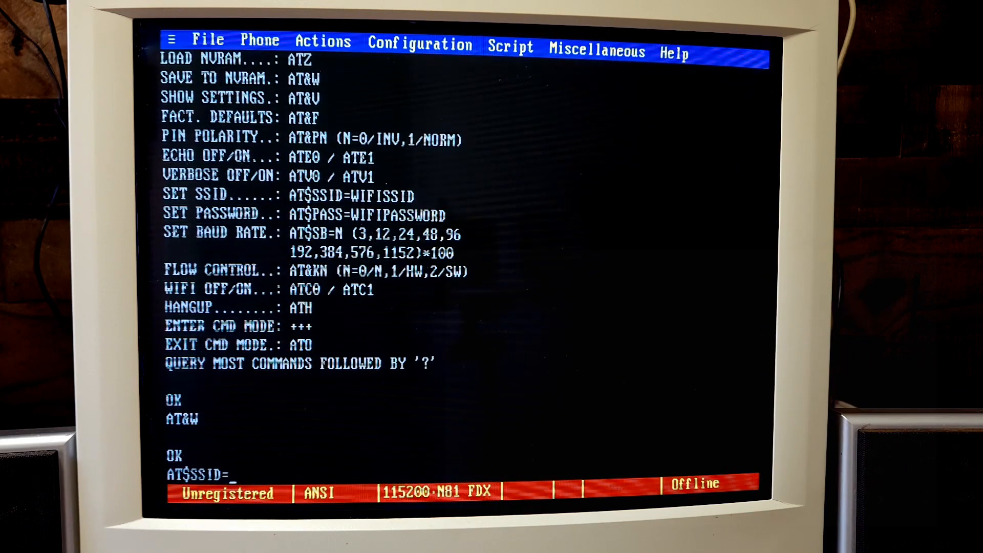
text(cOLECOv)
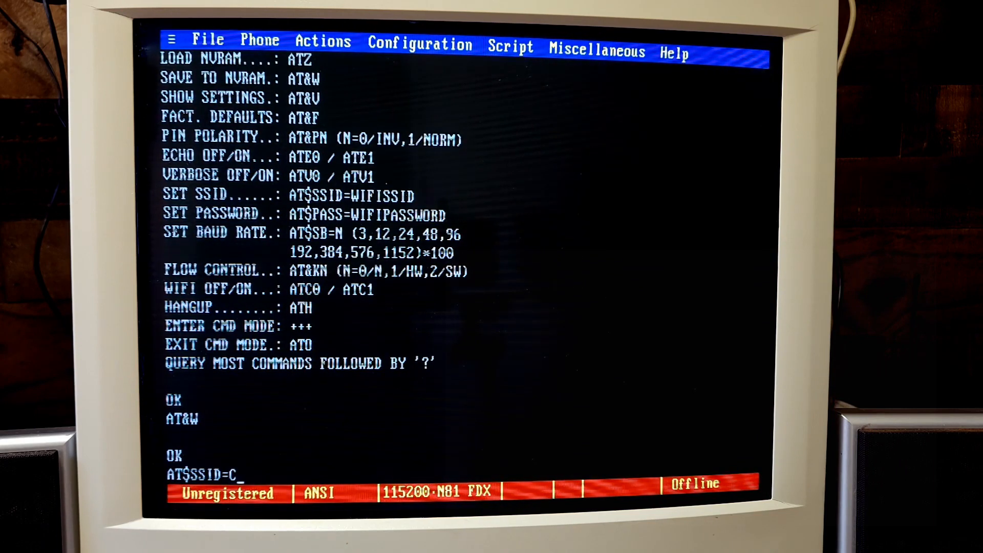
text(olecoVision)
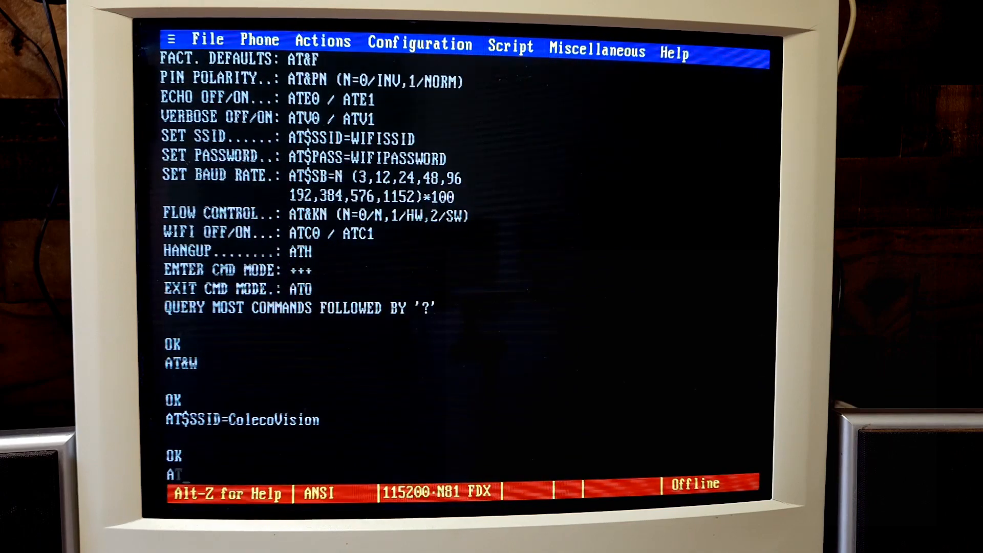
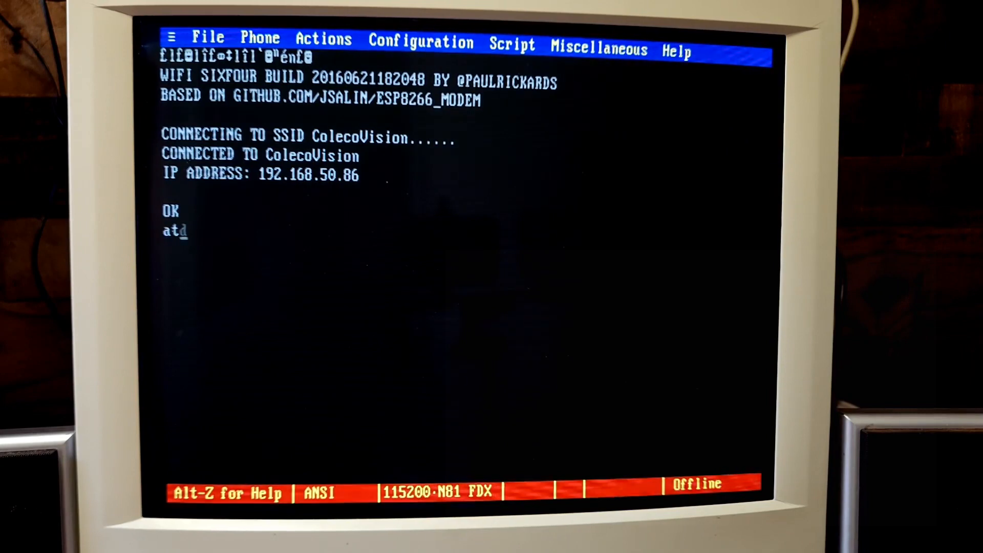
Enter the dial string ATDT20forbeers.com with its port number for the 20 For Beers BBS.
text(t20for)
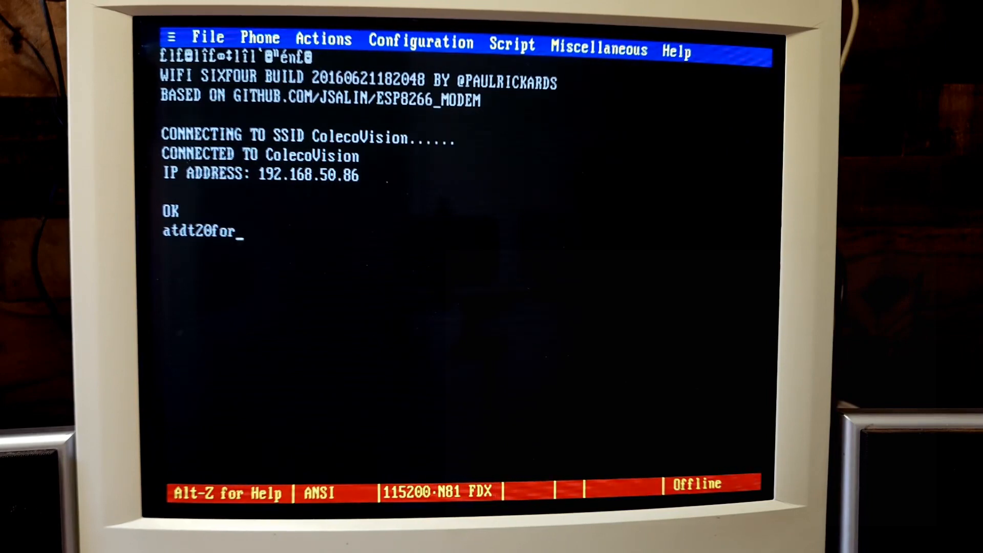
text(beers)
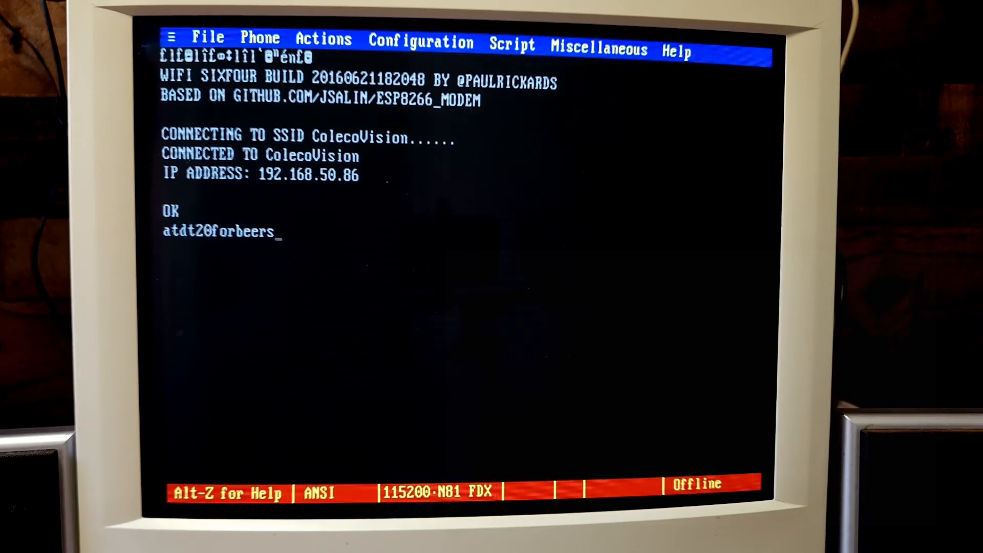
text(.com:1)
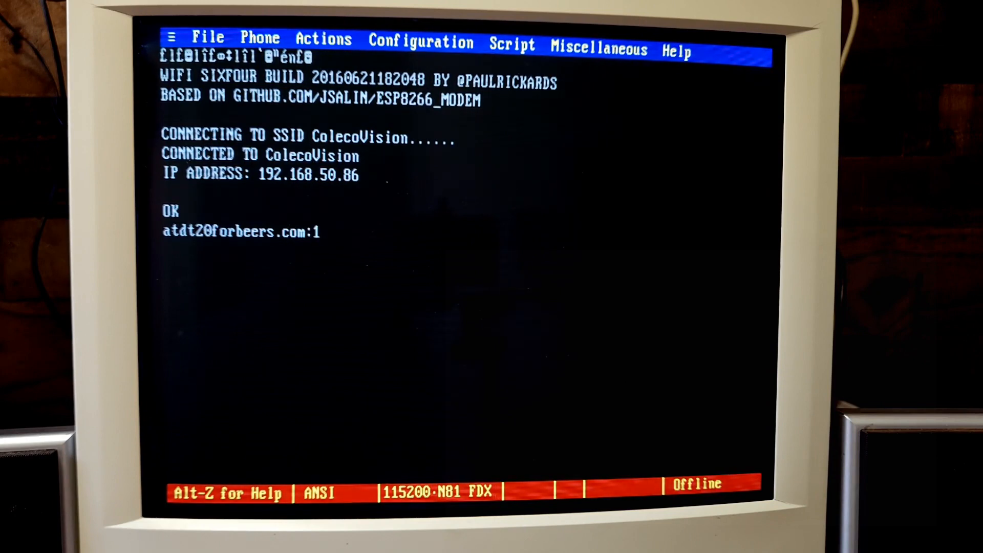